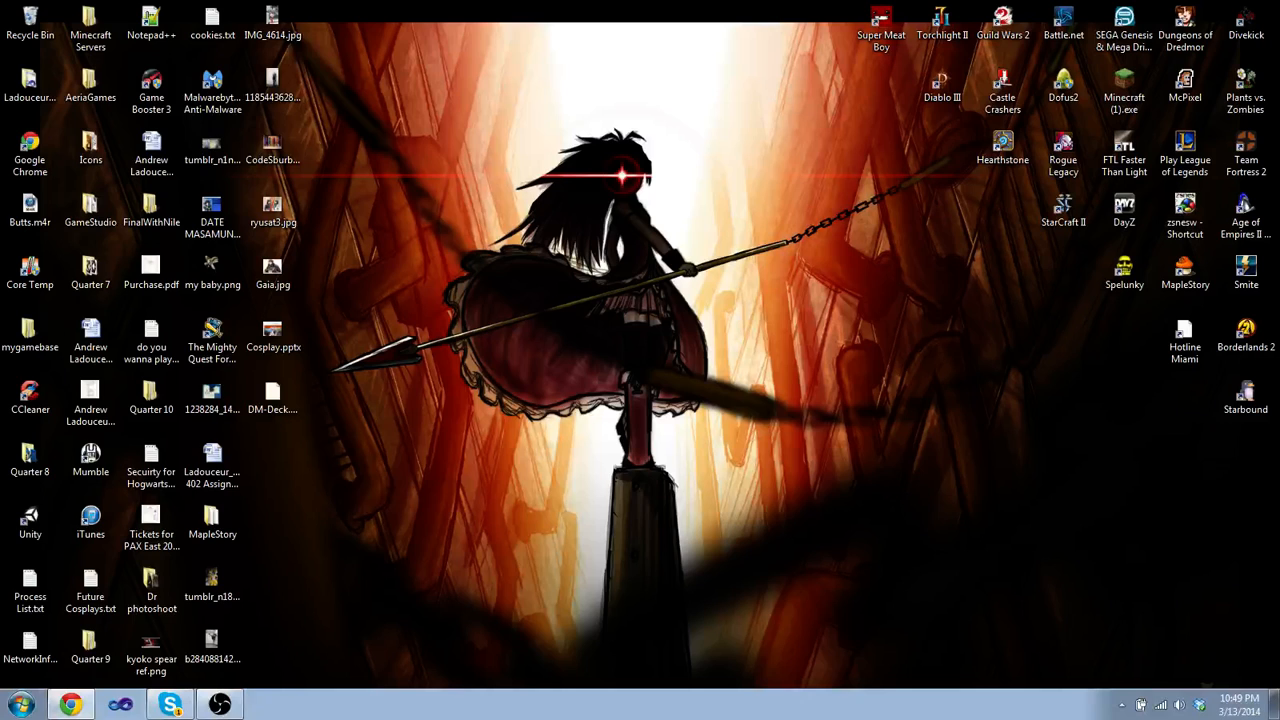
{"action": "mouse_move", "coordinate": [1133, 508]}
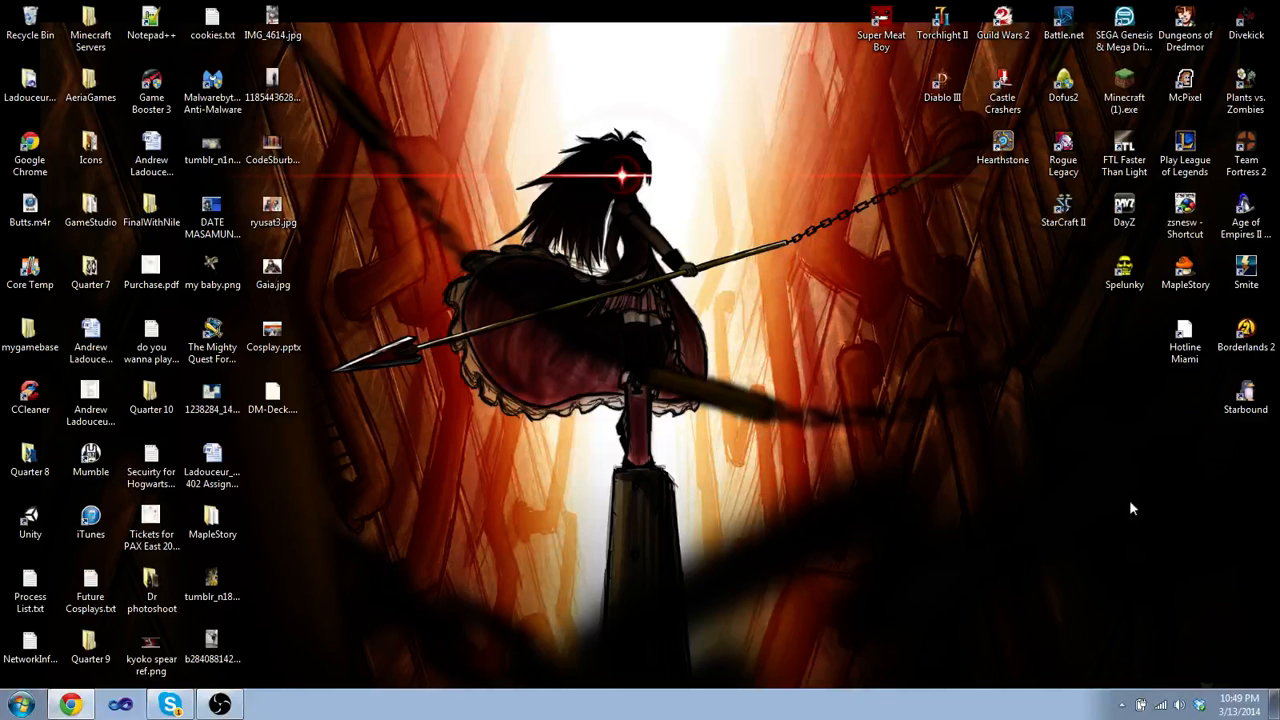
Launch the Unreal Development Kit editor from its desktop shortcut.
{"action": "left_click", "coordinate": [212, 583]}
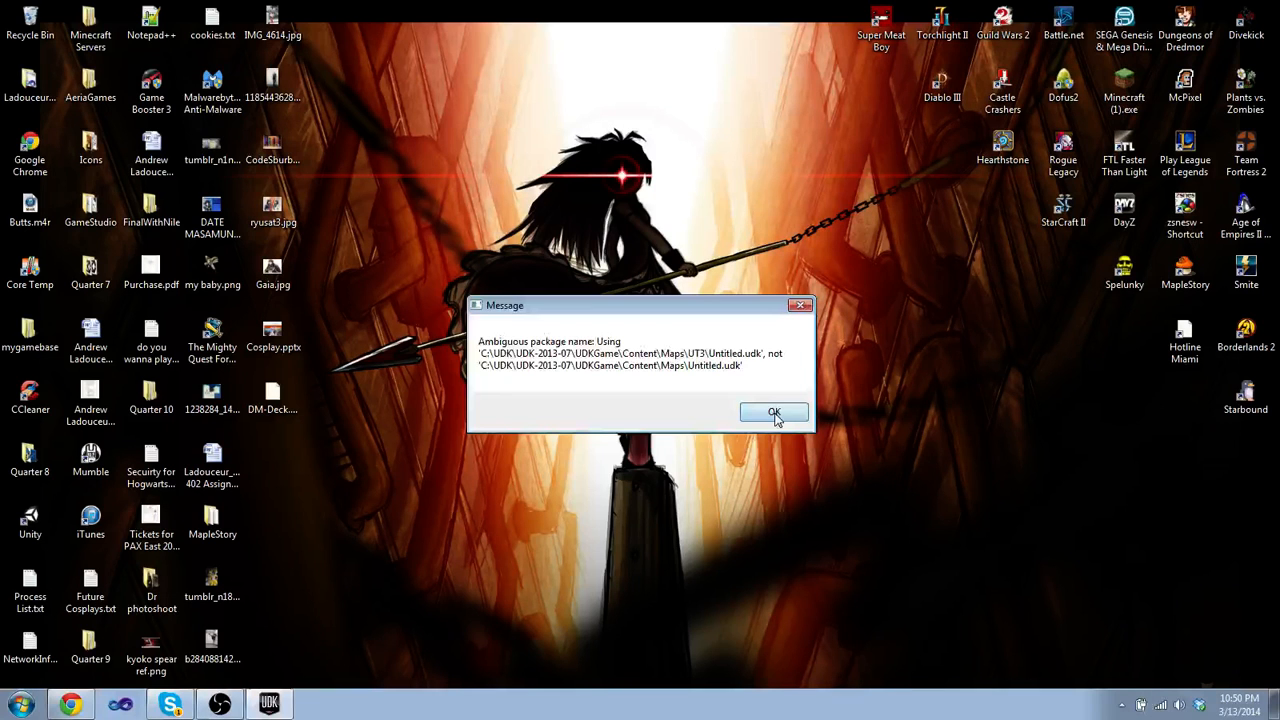
Dismiss the ambiguous package name message about Untitled.udk.
{"action": "left_click", "coordinate": [774, 413]}
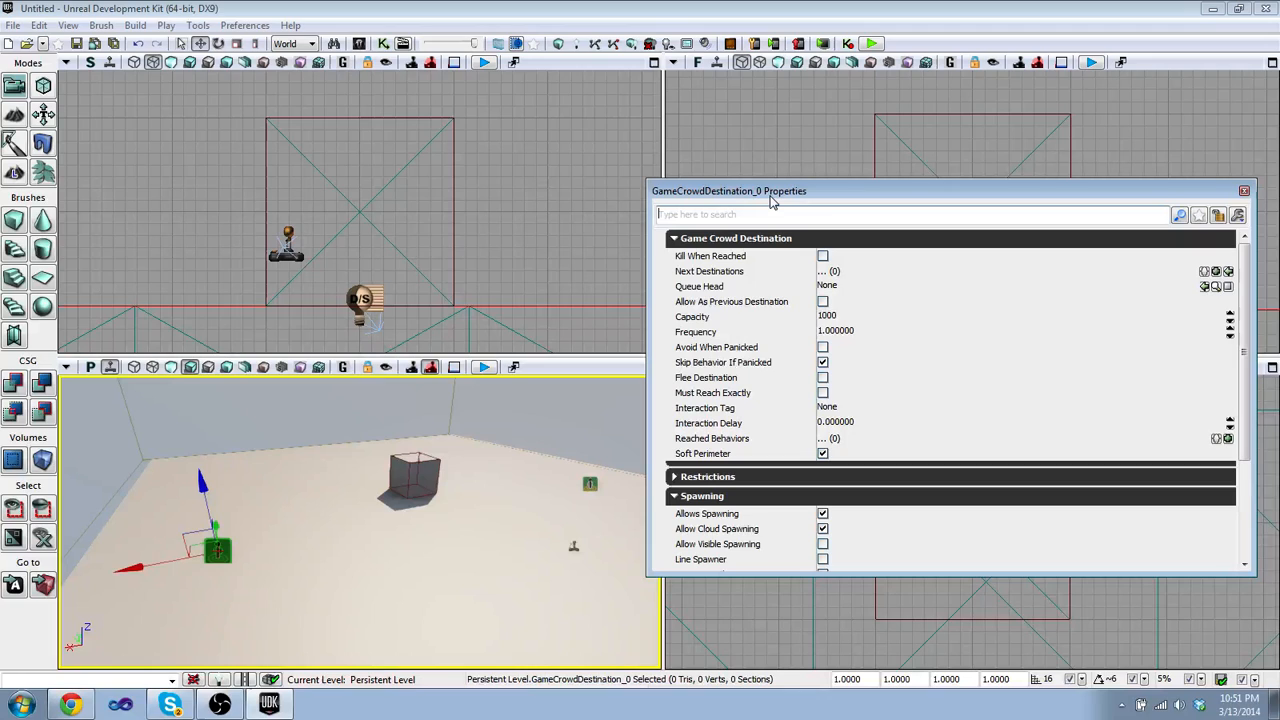
Select GameCrowdDestination_1 in the viewport so its properties replace GameCrowdDestination_0's.
{"action": "left_click", "coordinate": [709, 271]}
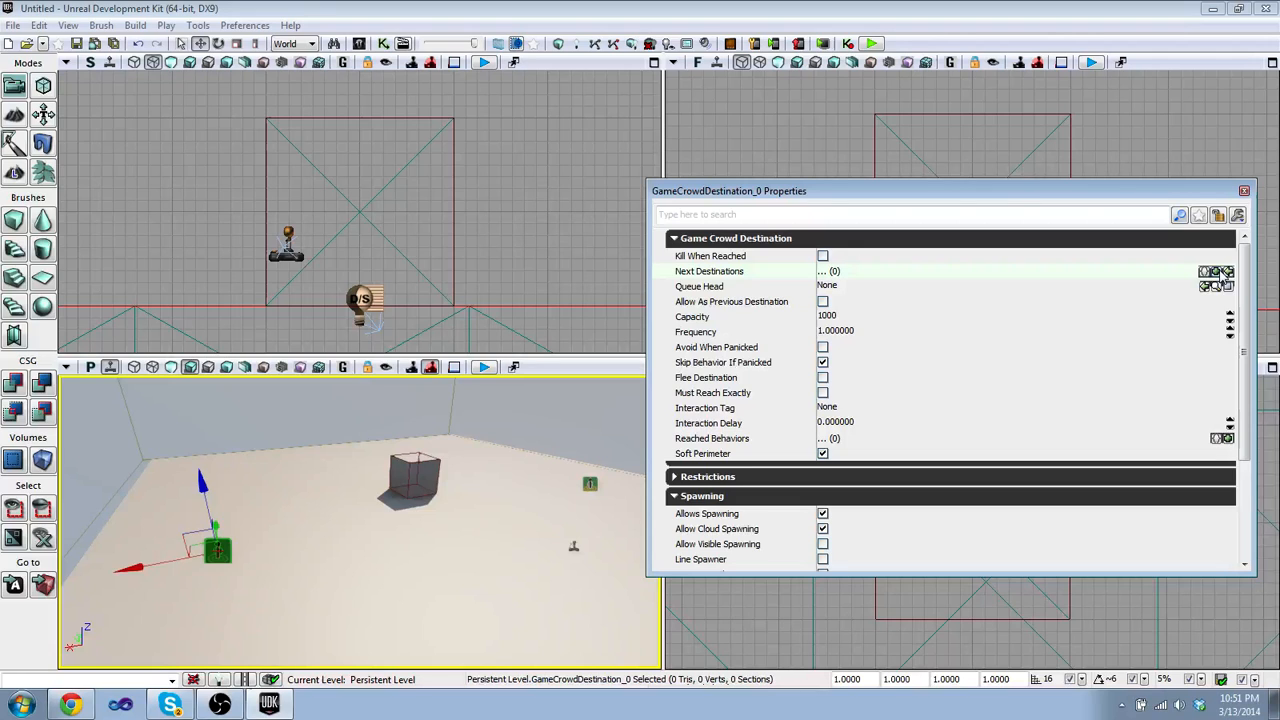
{"action": "left_click", "coordinate": [1205, 271]}
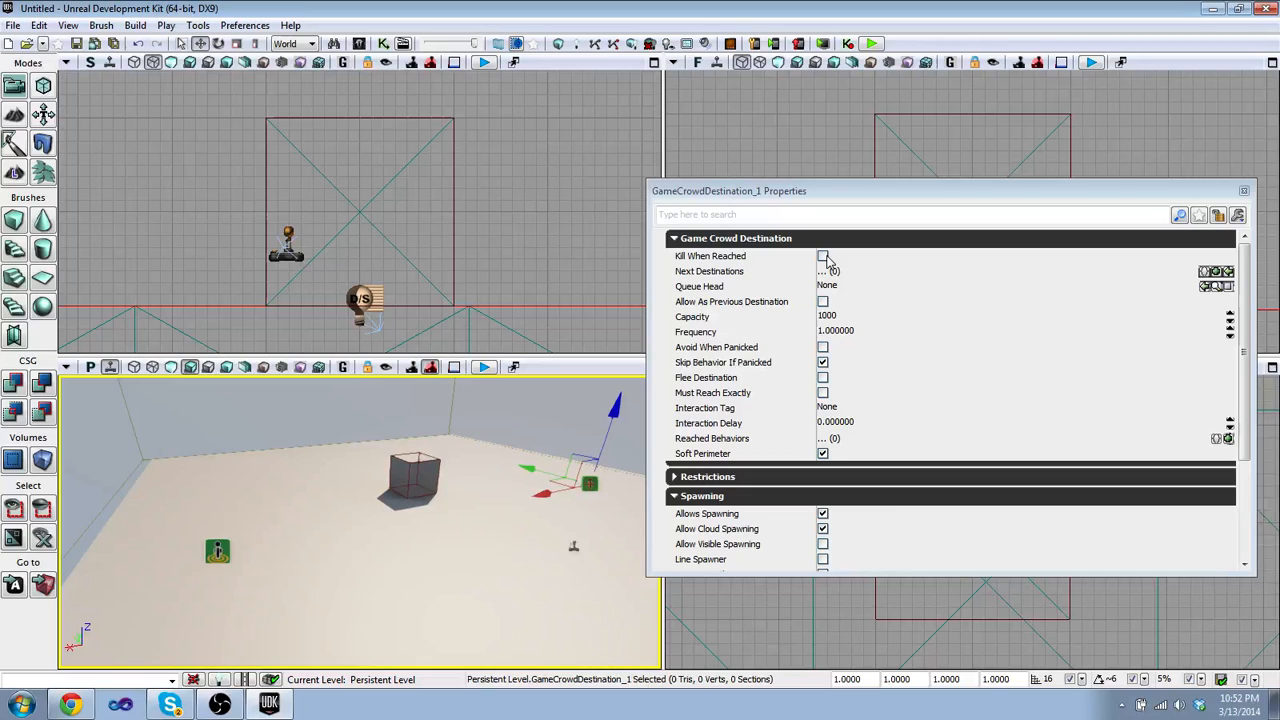
Enable Kill When Reached on GameCrowdDestination_1 and close its Properties window.
{"action": "left_click", "coordinate": [822, 255]}
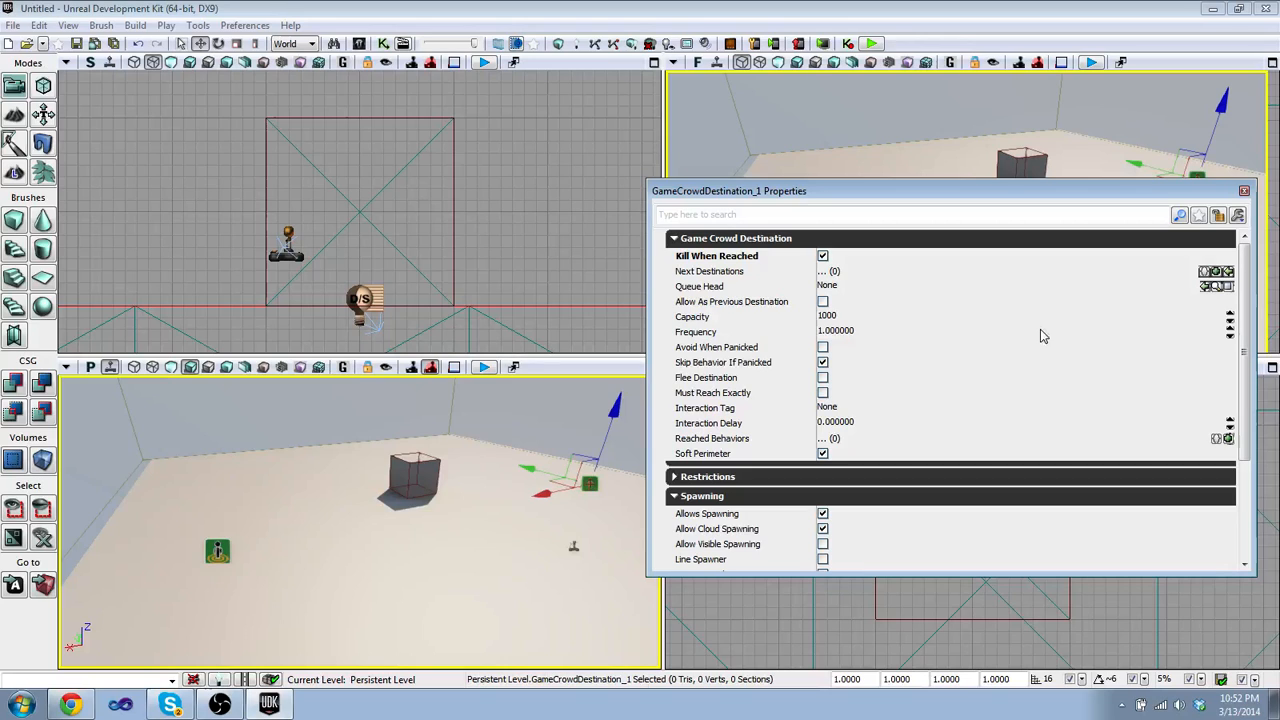
{"action": "left_click", "coordinate": [1244, 191]}
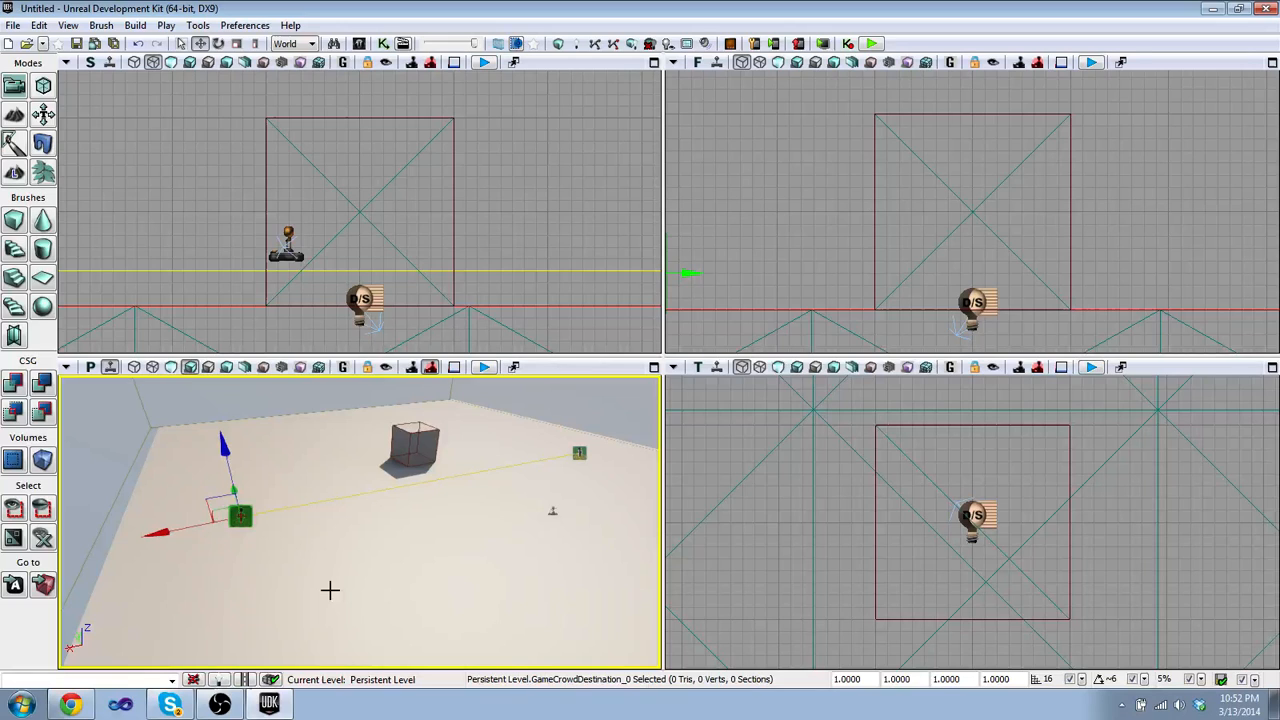
Open the Actor Classes browser and filter it by 'crowd'.
{"action": "left_click", "coordinate": [68, 25]}
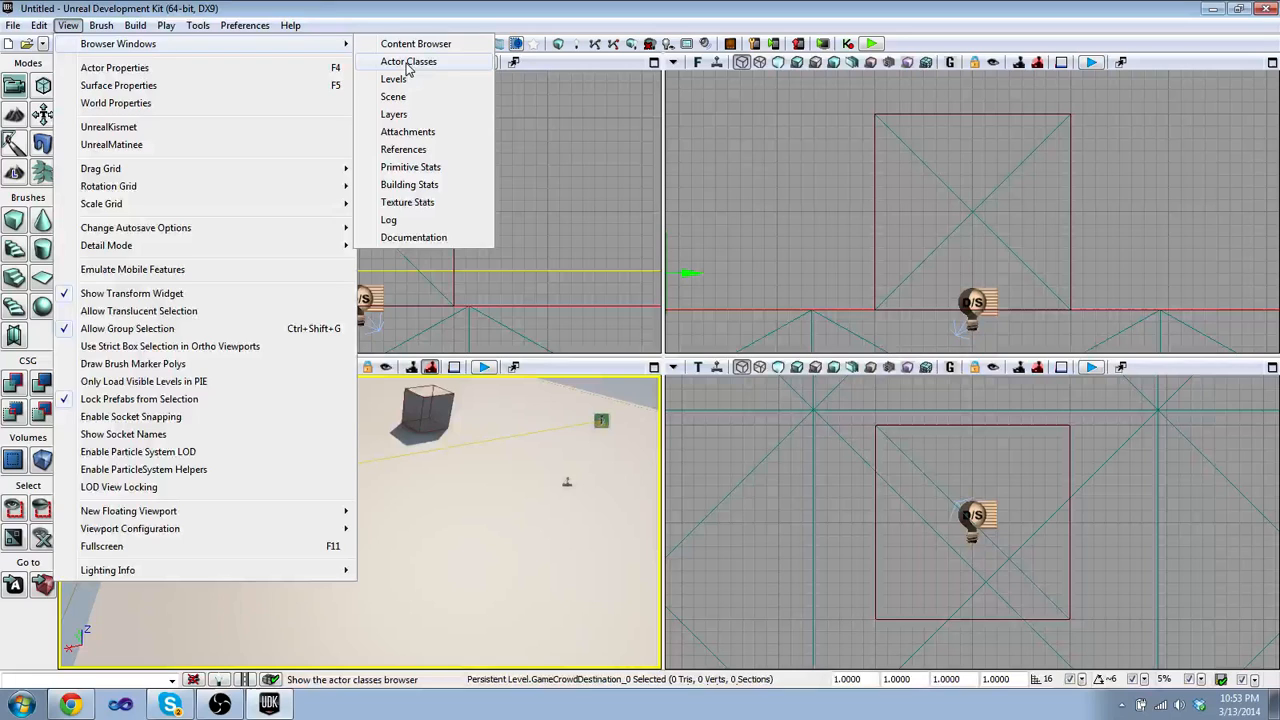
{"action": "left_click", "coordinate": [408, 61]}
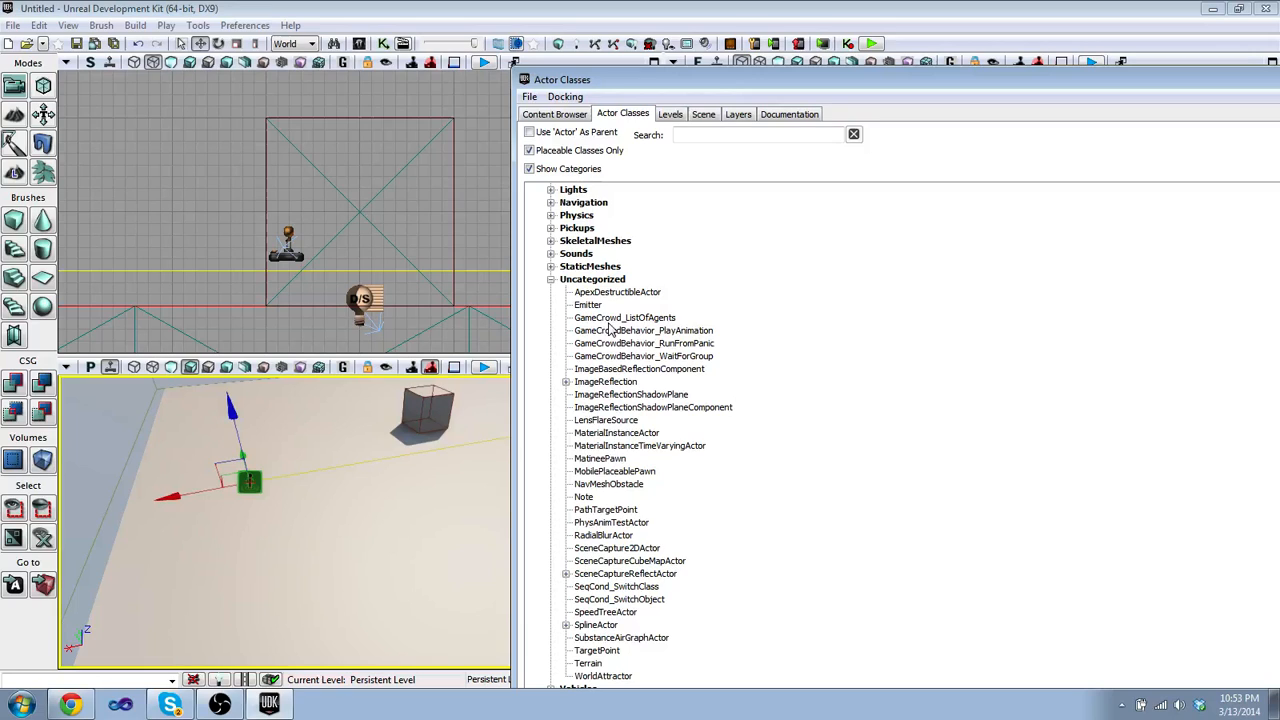
{"action": "type", "text": "crowd"}
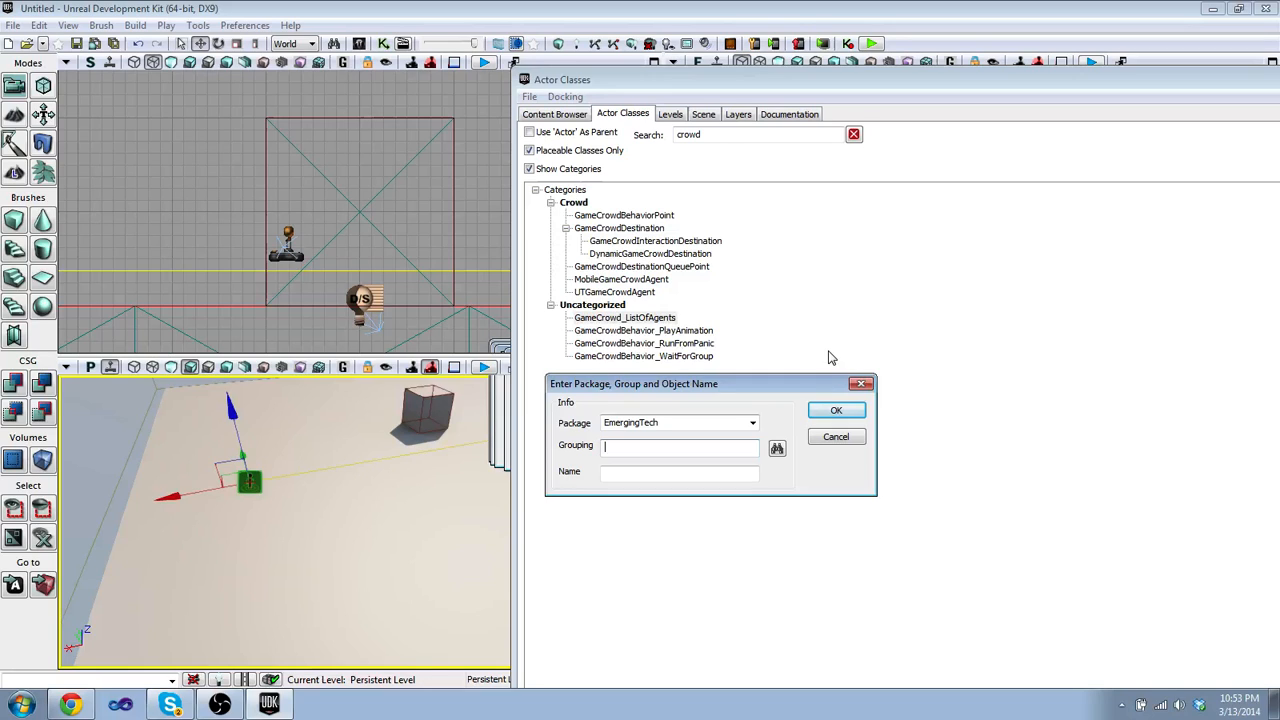
Create archetypes EmergingTech_ListOfAgents and EmergingTech_CrowdAgent in the EmergingTech package.
{"action": "type", "text": "EmergingTech_ListOf"}
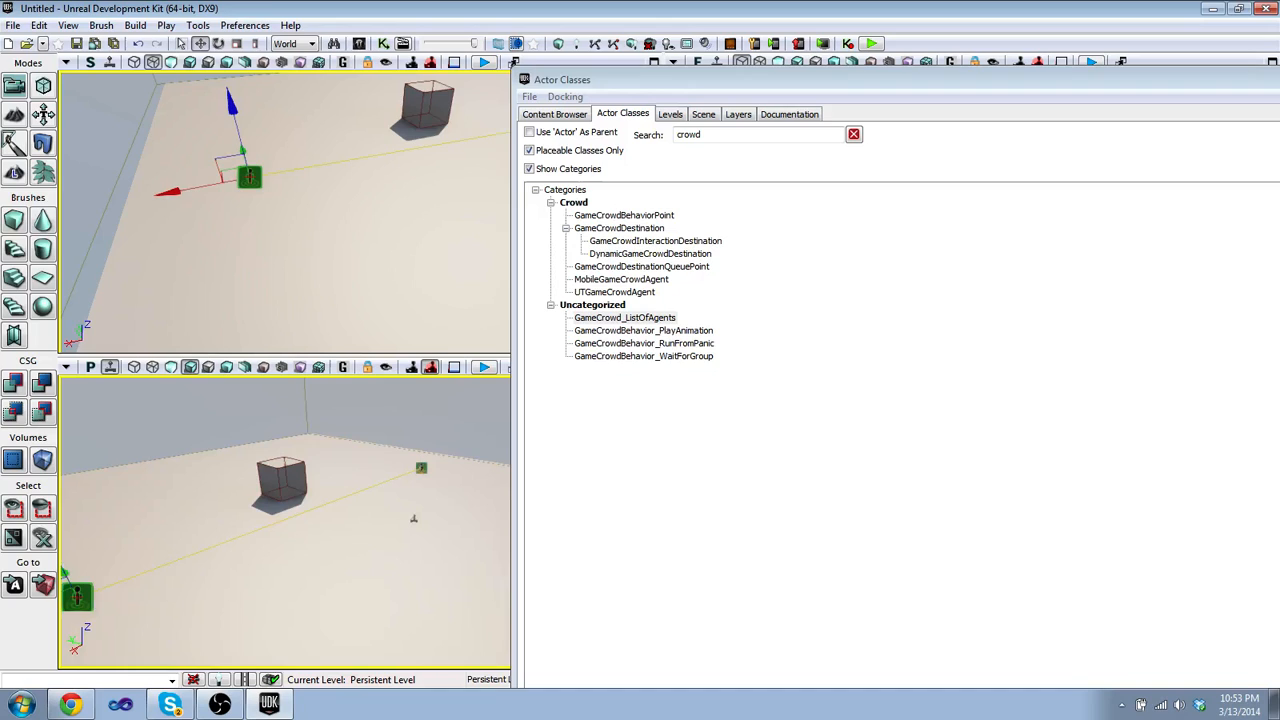
{"action": "left_click", "coordinate": [615, 291]}
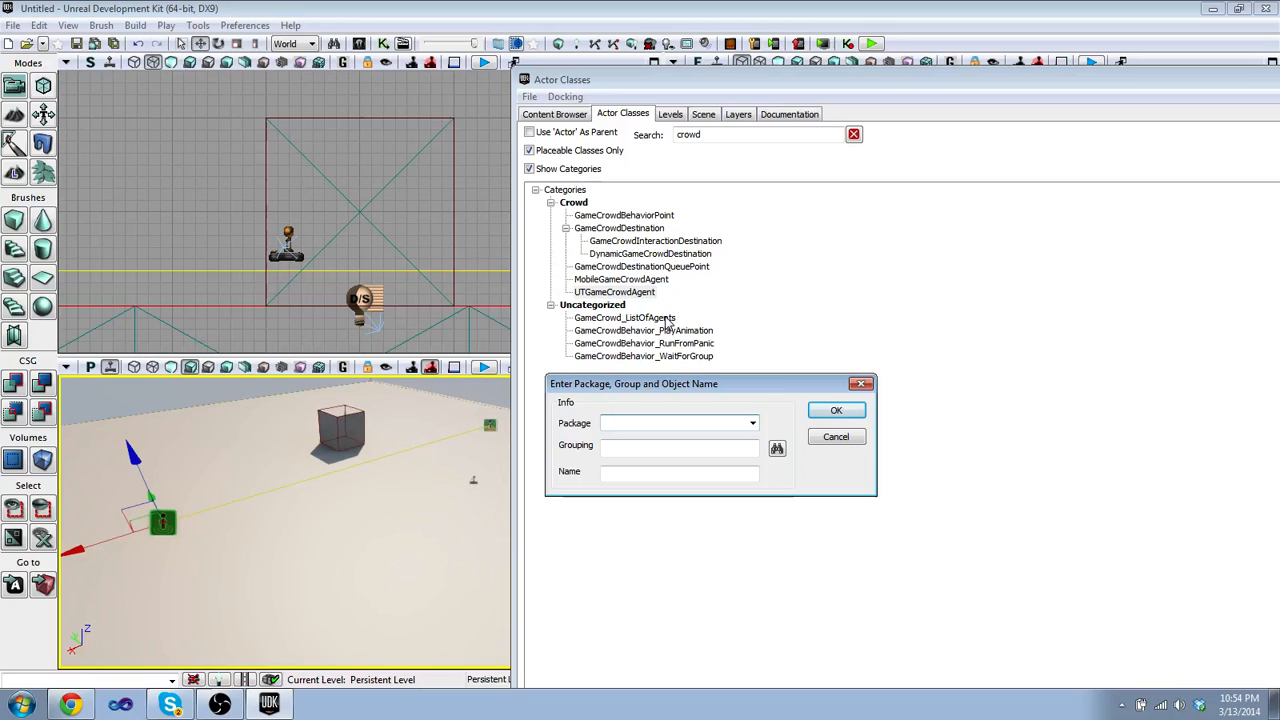
{"action": "left_click", "coordinate": [678, 422]}
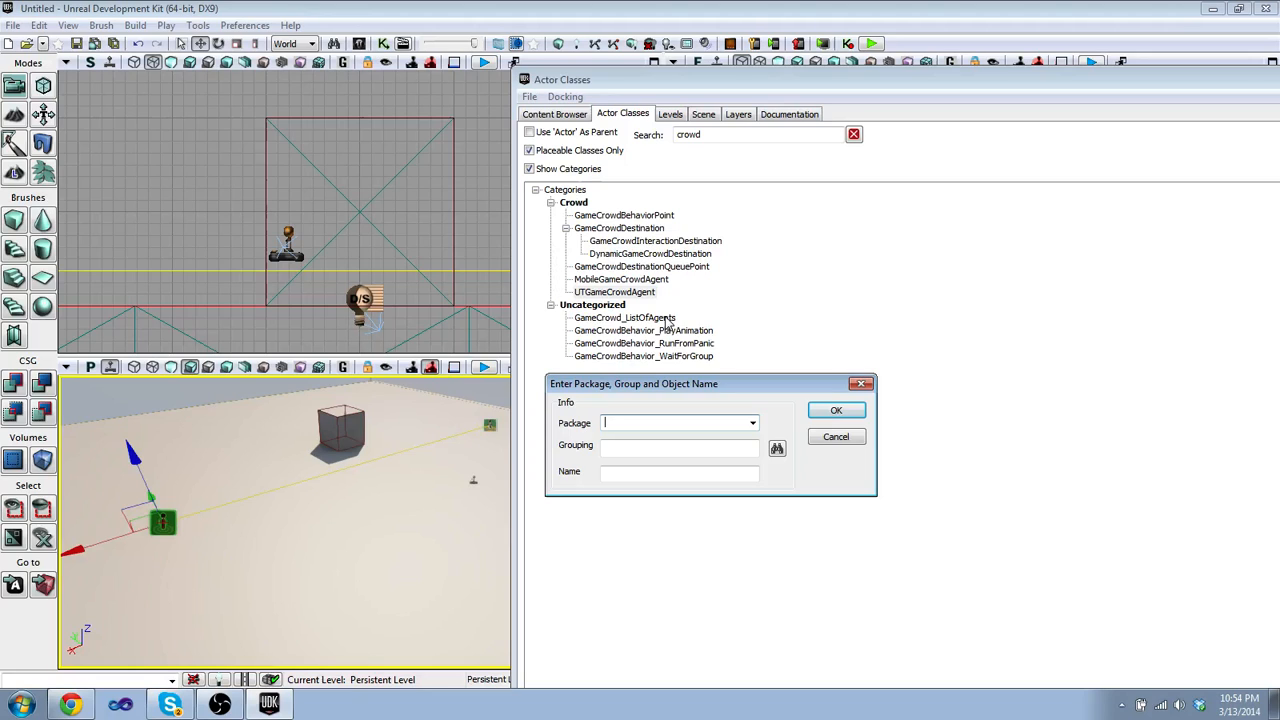
{"action": "type", "text": "EmergingTech_CrowdA"}
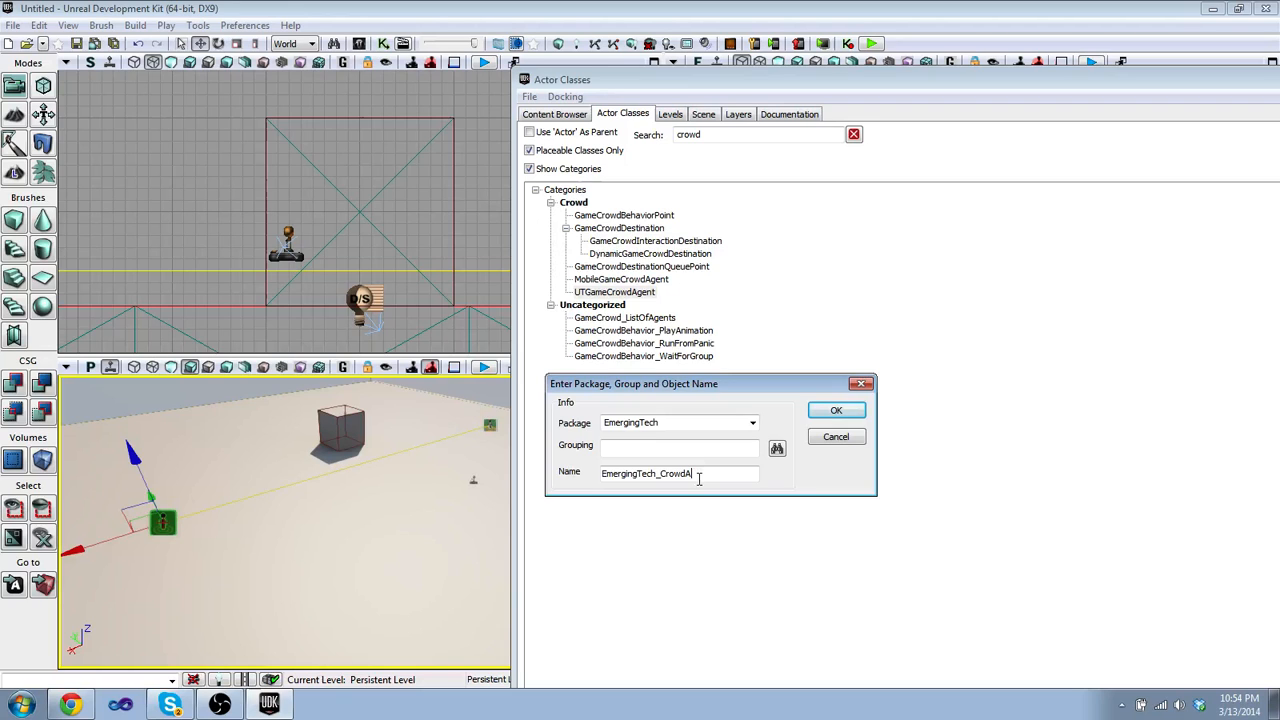
{"action": "left_click", "coordinate": [836, 410]}
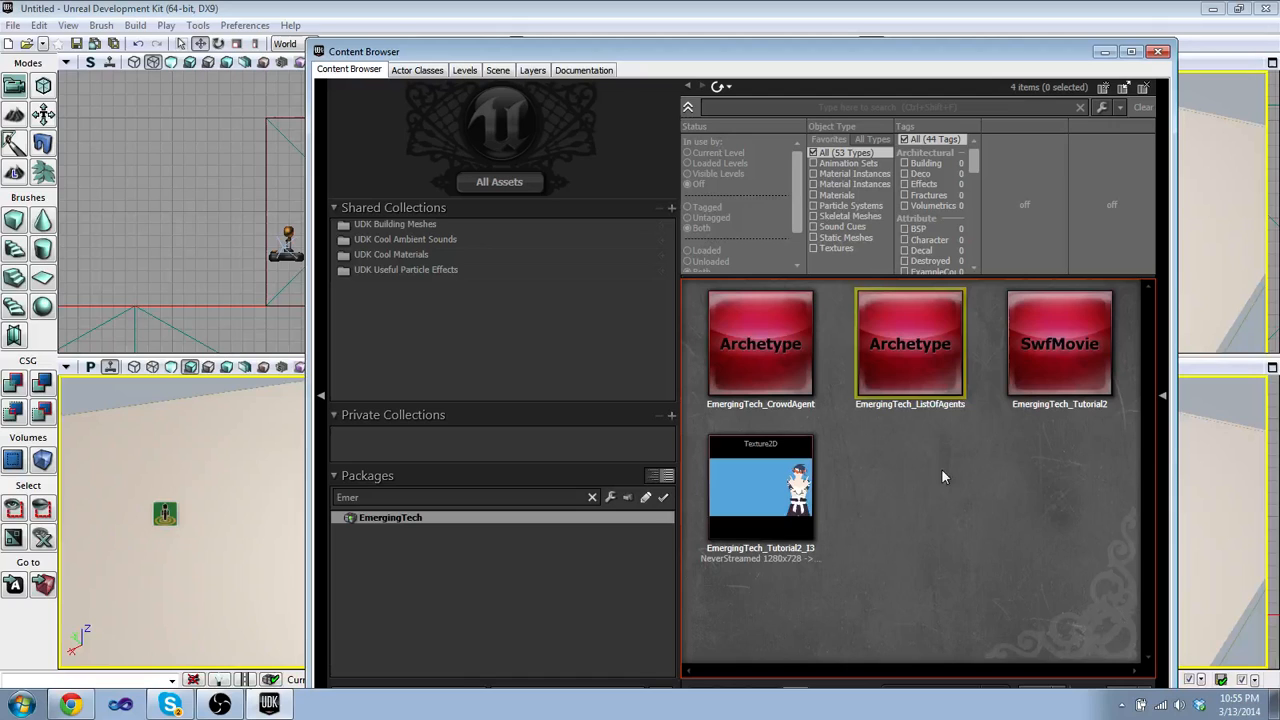
Open the EmergingTech_ListOfAgents archetype's properties from the Content Browser.
{"action": "double_click", "coordinate": [909, 343]}
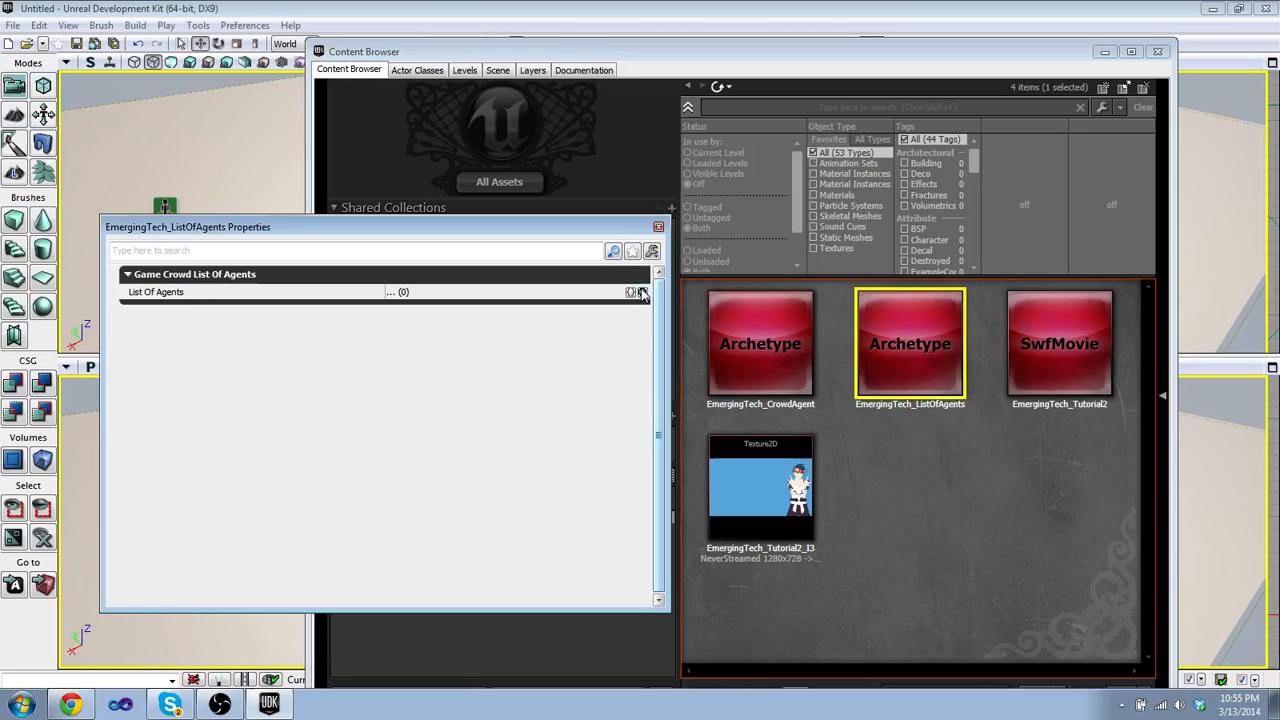
Add one entry to List Of Agents and select its Agent Archetype field.
{"action": "left_click", "coordinate": [631, 292]}
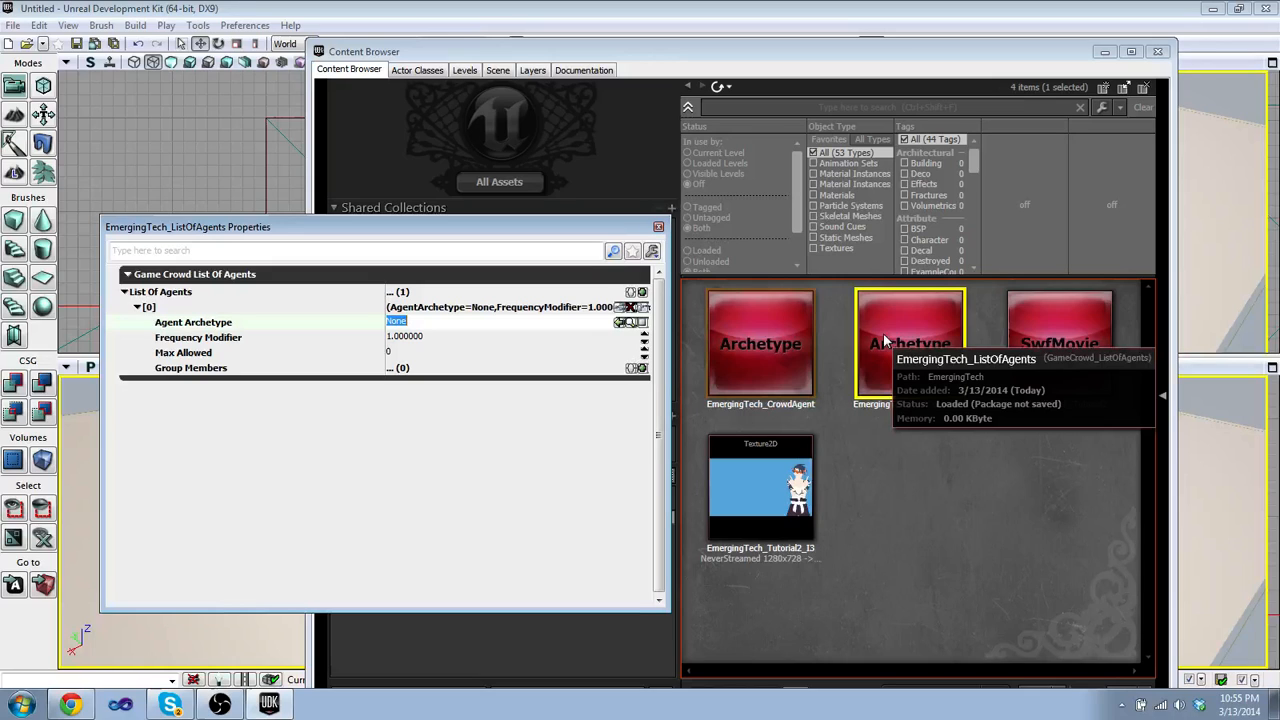
{"action": "left_click", "coordinate": [630, 321]}
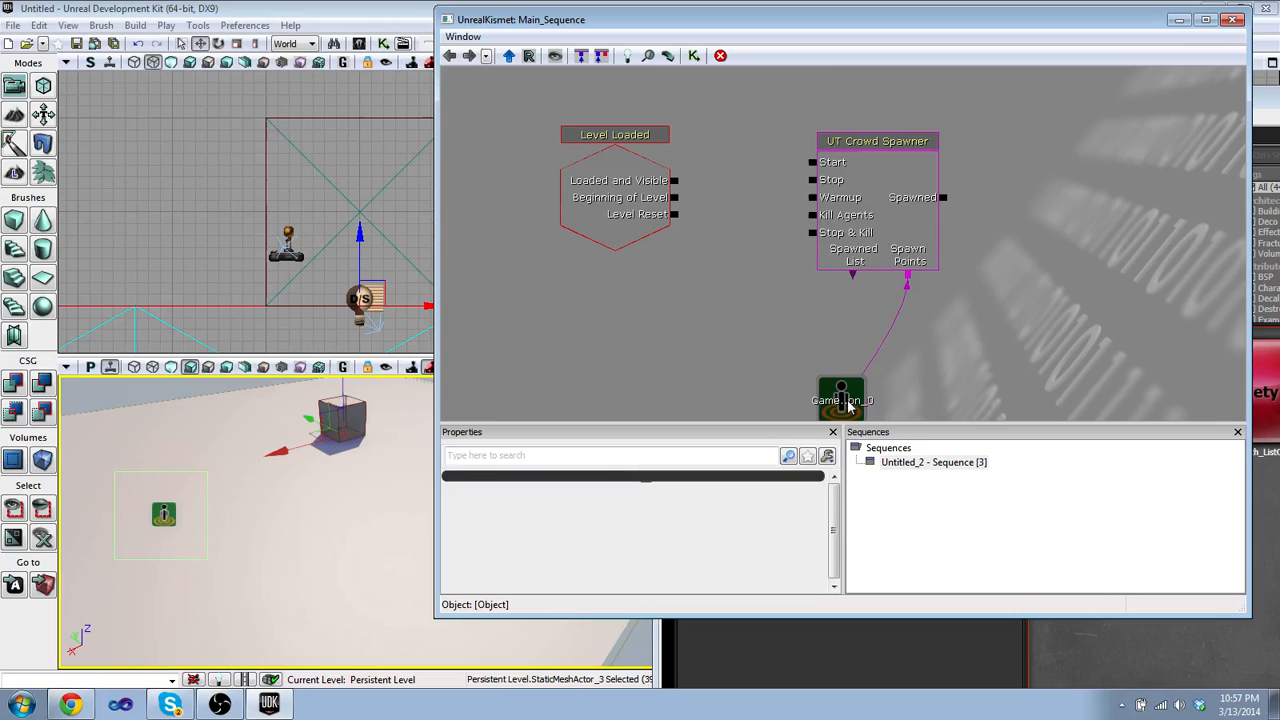
Wire Level Loaded's Loaded and Visible output to the UT Crowd Spawner's Start input.
{"action": "left_click_drag", "start_coordinate": [678, 180], "coordinate": [813, 161]}
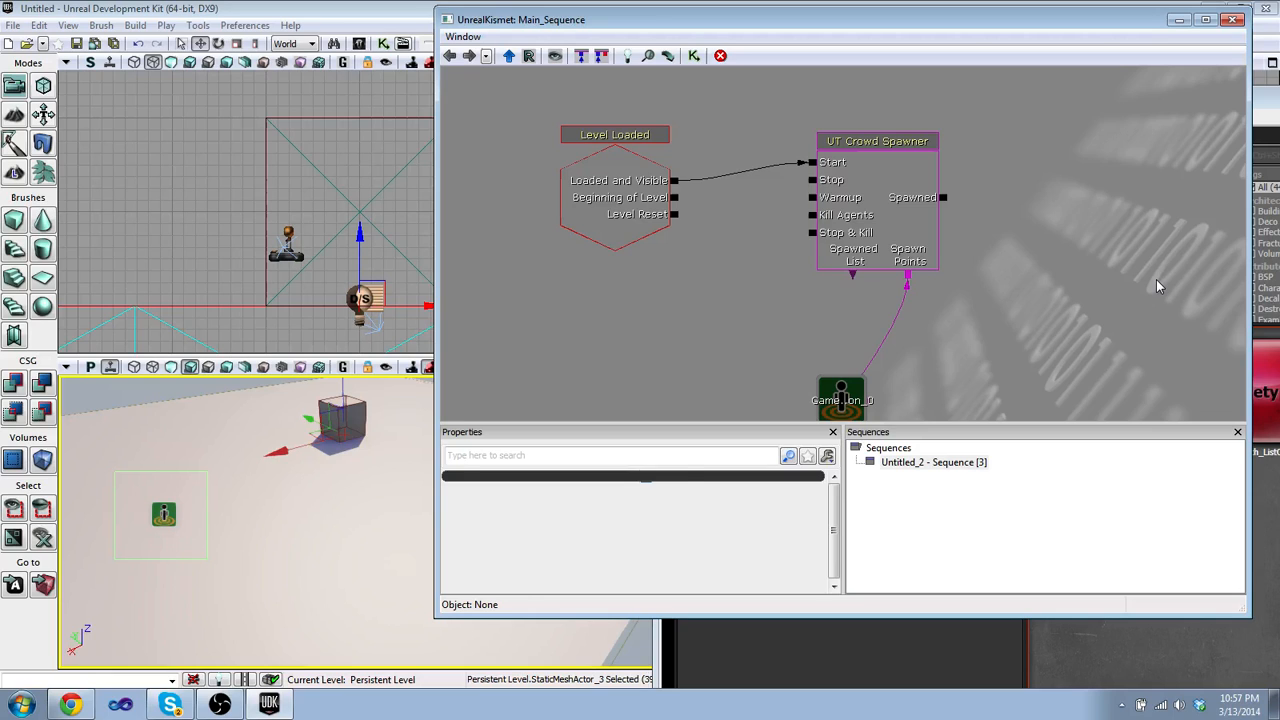
Set the UT Crowd Spawner's Crowd Agent List to EmergingTech_ListOfAgents and play in editor.
{"action": "left_click", "coordinate": [876, 140]}
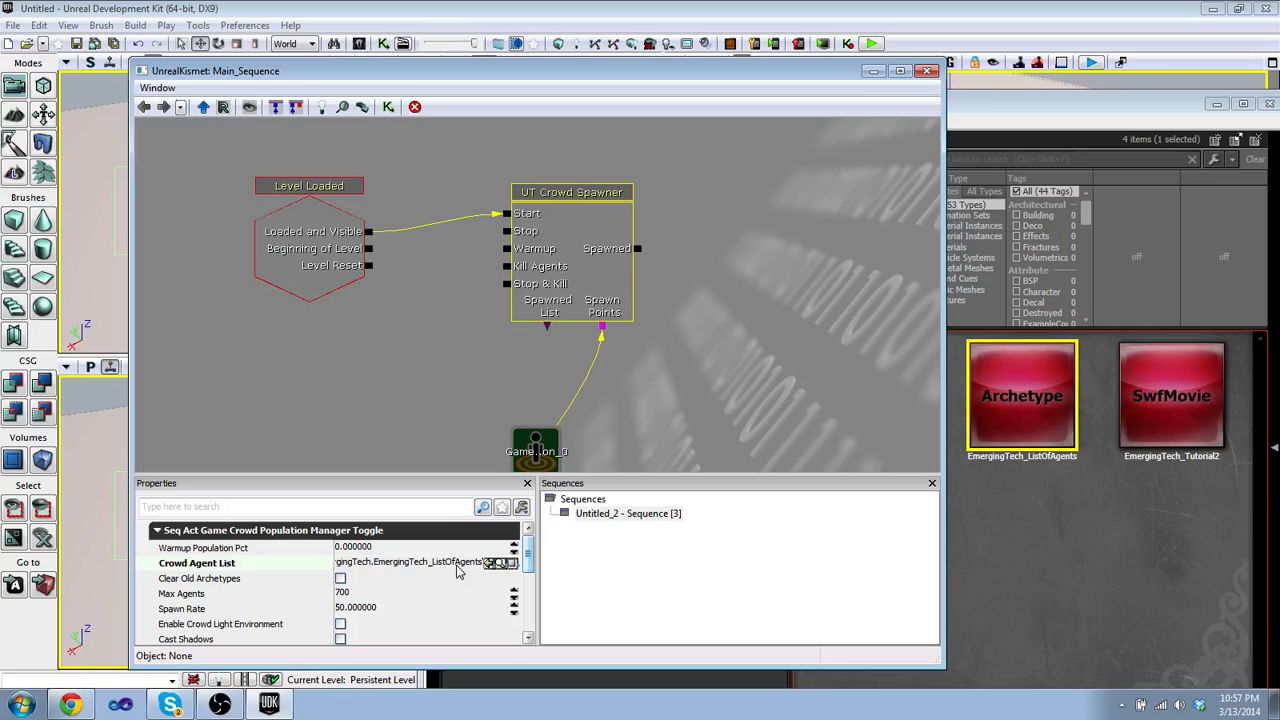
{"action": "scroll", "scroll_direction": "down", "scroll_amount": 3}
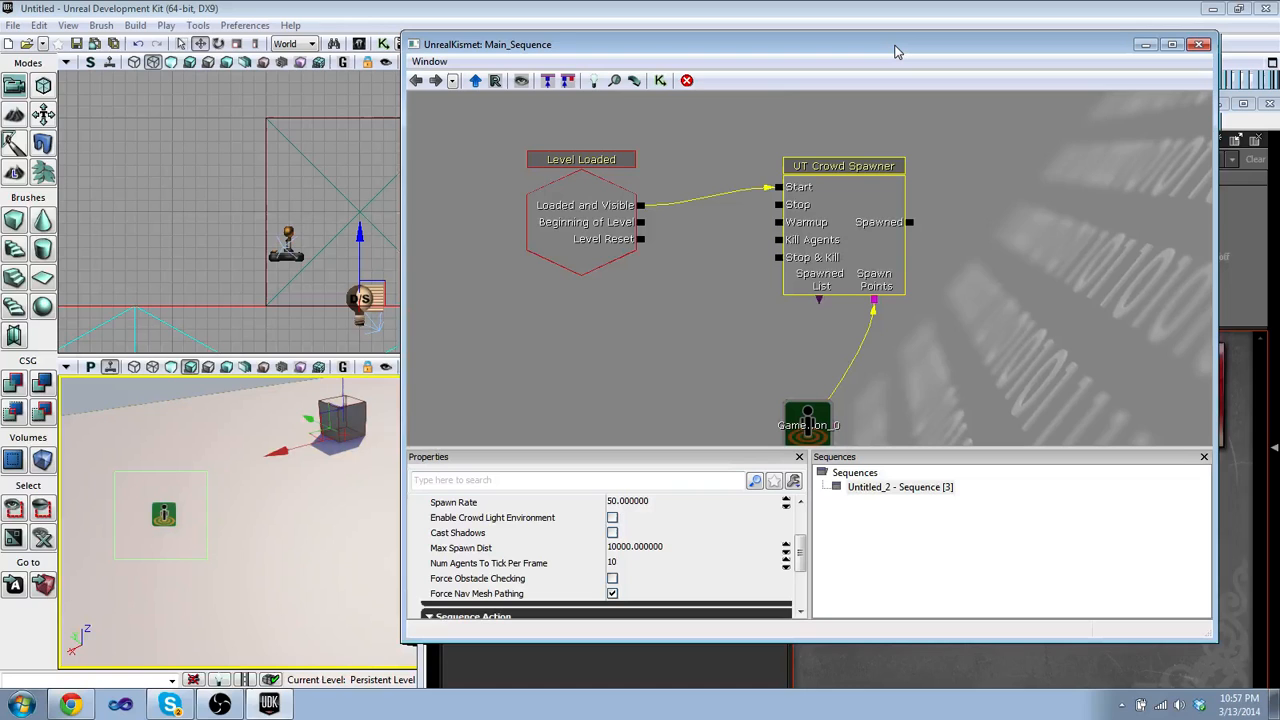
{"action": "left_click", "coordinate": [1199, 44]}
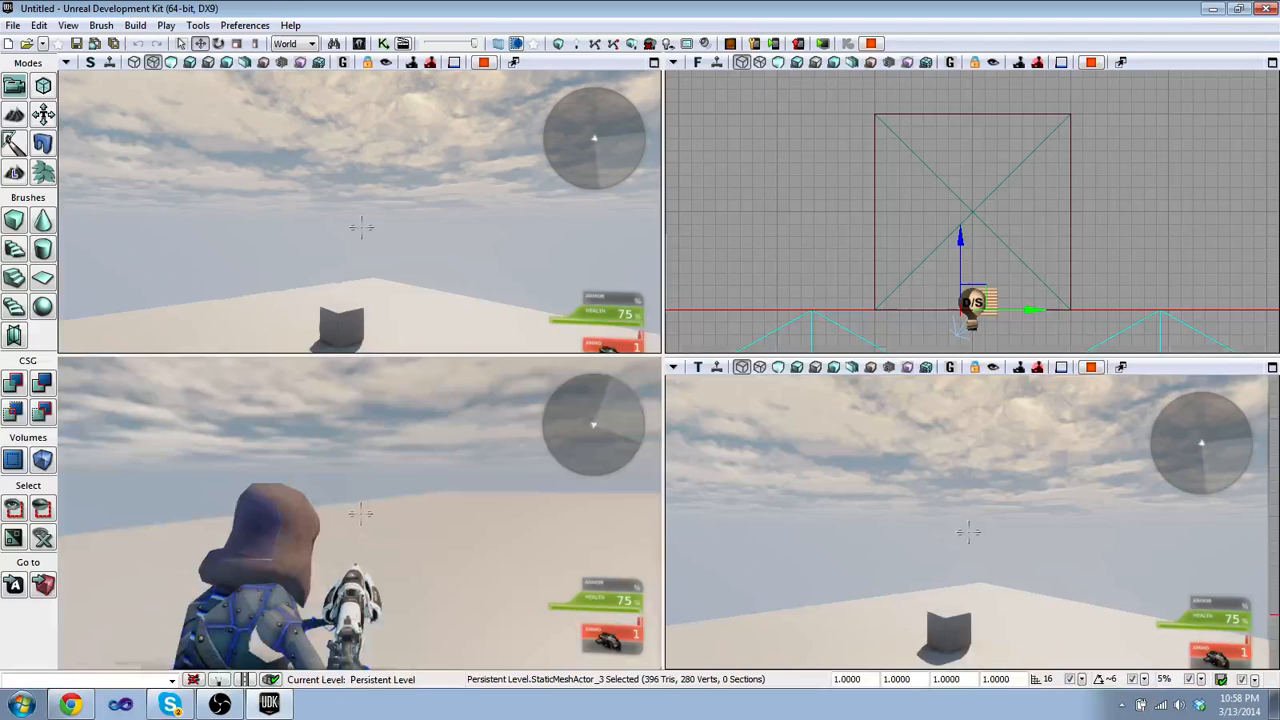